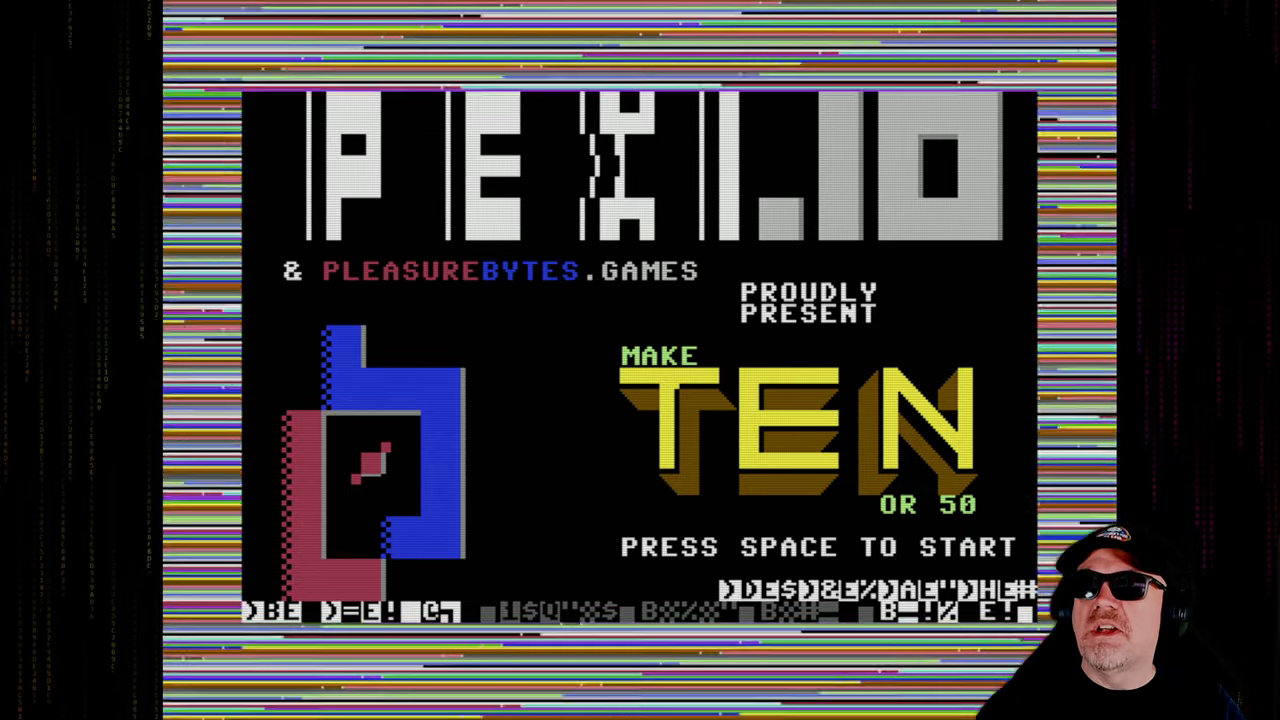
Leave the title screen and keep Easy difficulty with Make 10 mode, reaching Start Game.
{"action": "key", "text": "space"}
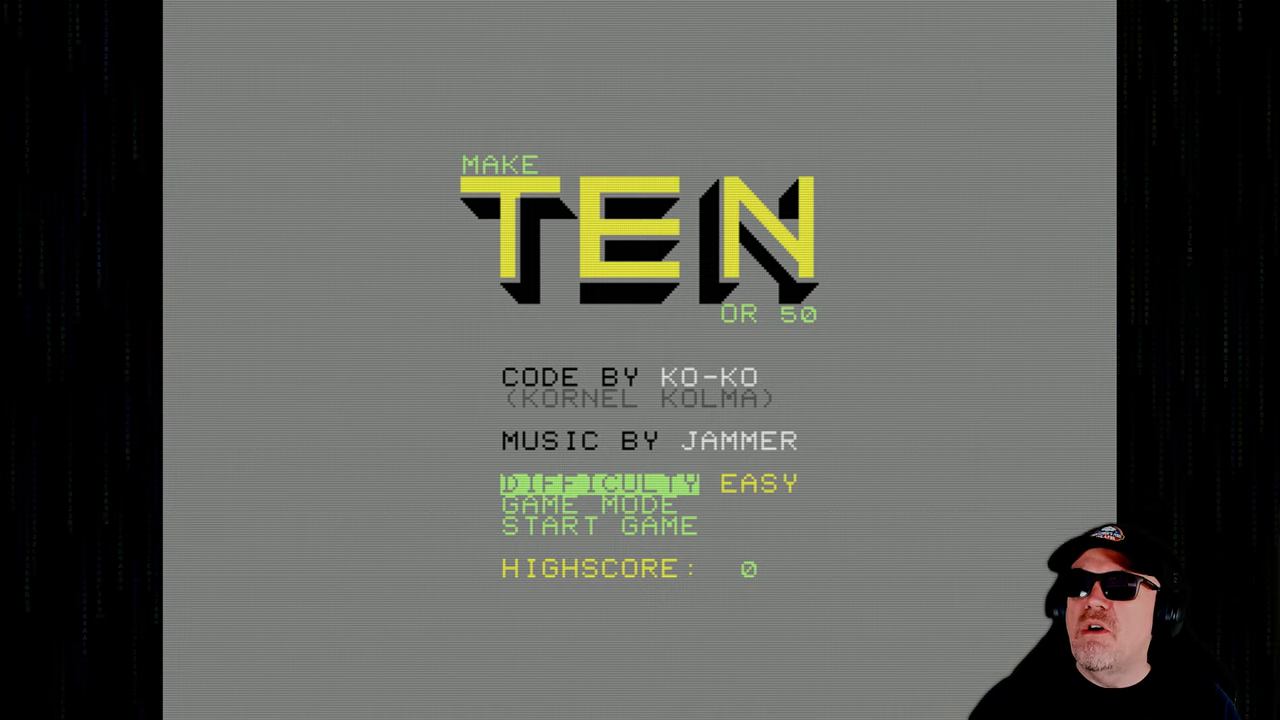
{"action": "key", "text": "Right"}
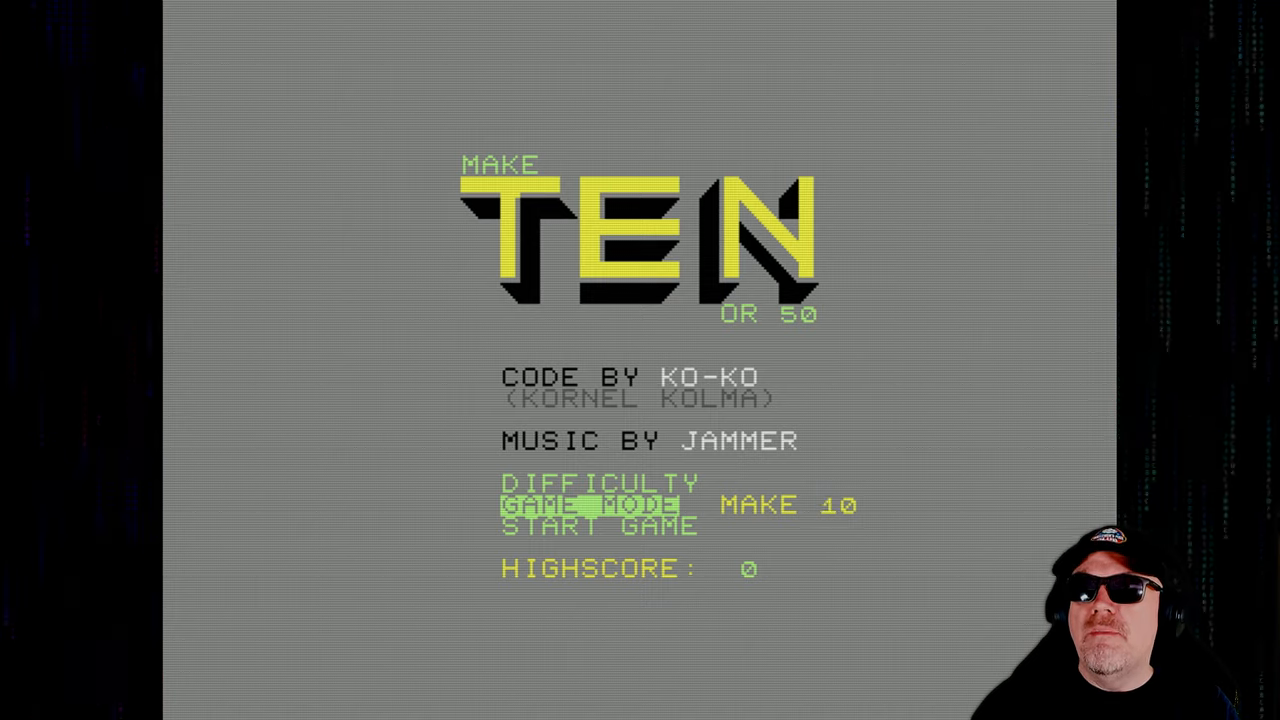
{"action": "key", "text": "Down"}
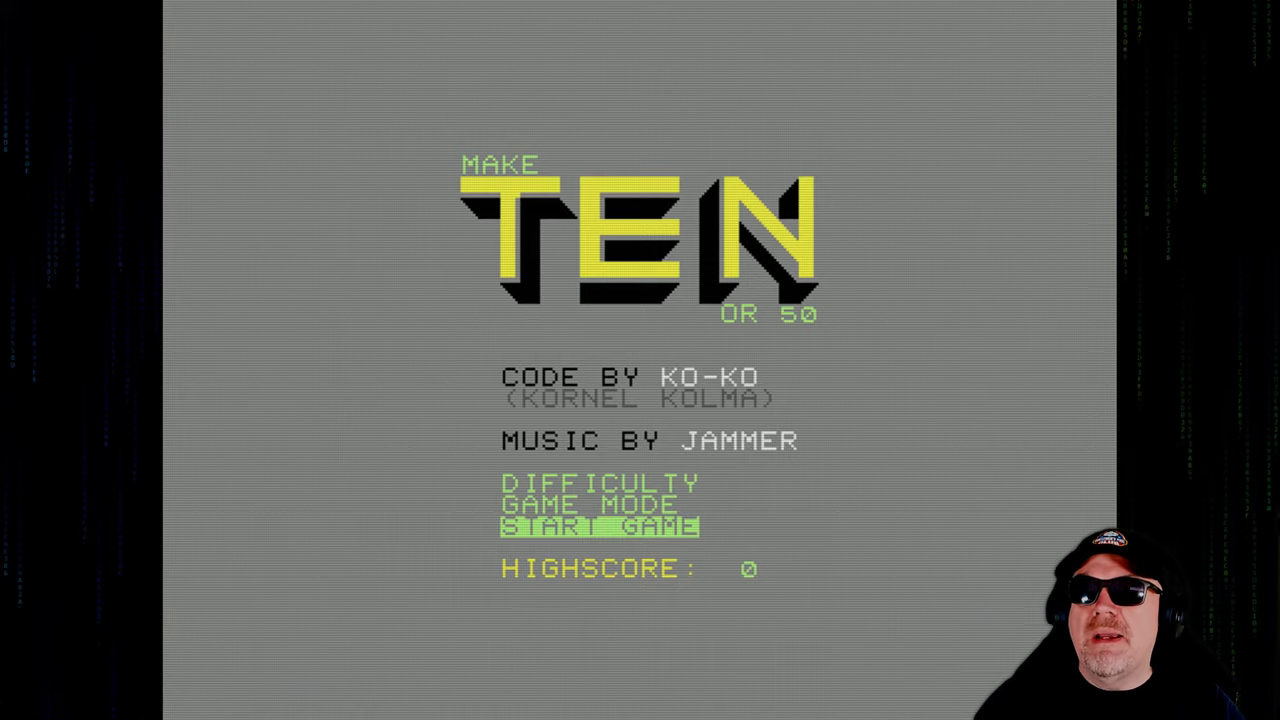
Select Start Game to launch the easy Make 10 round with its 106-second timer.
{"action": "left_click", "coordinate": [598, 526]}
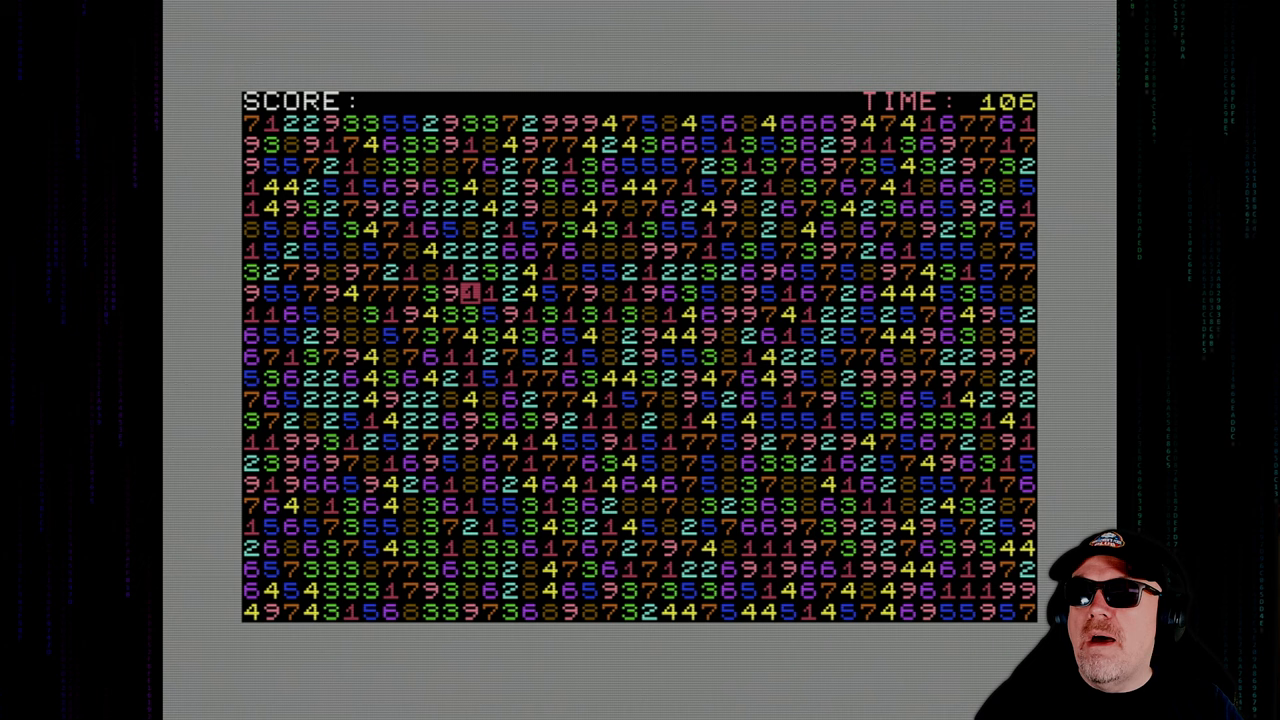
{"action": "left_click", "coordinate": [470, 293]}
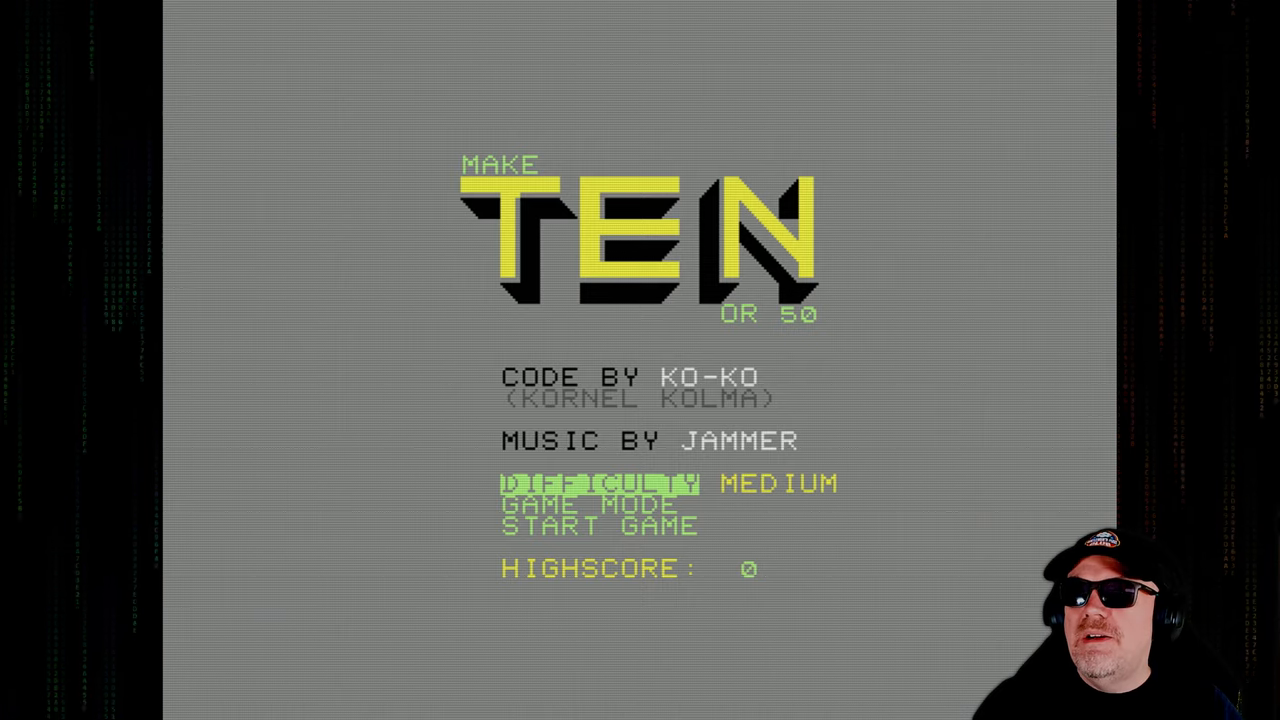
Keep Medium difficulty and move down to the Make 10 game mode option.
{"action": "key", "text": "Down"}
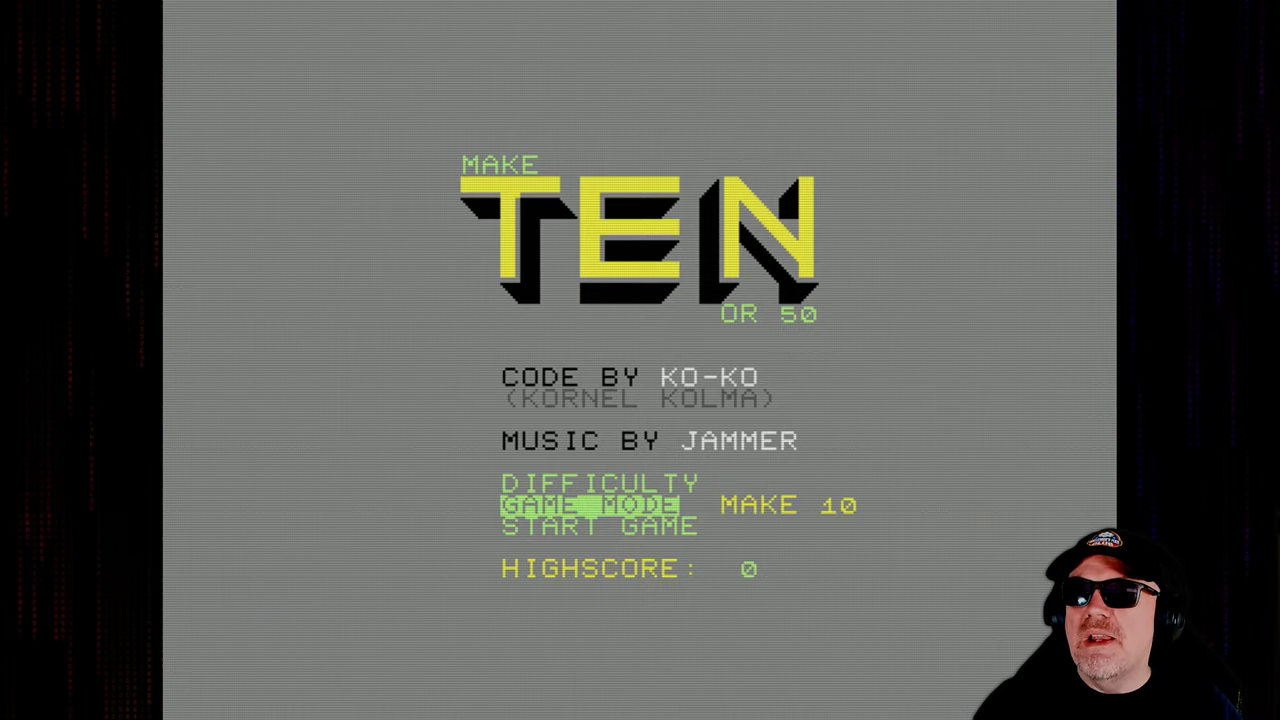
{"action": "left_click", "coordinate": [593, 527]}
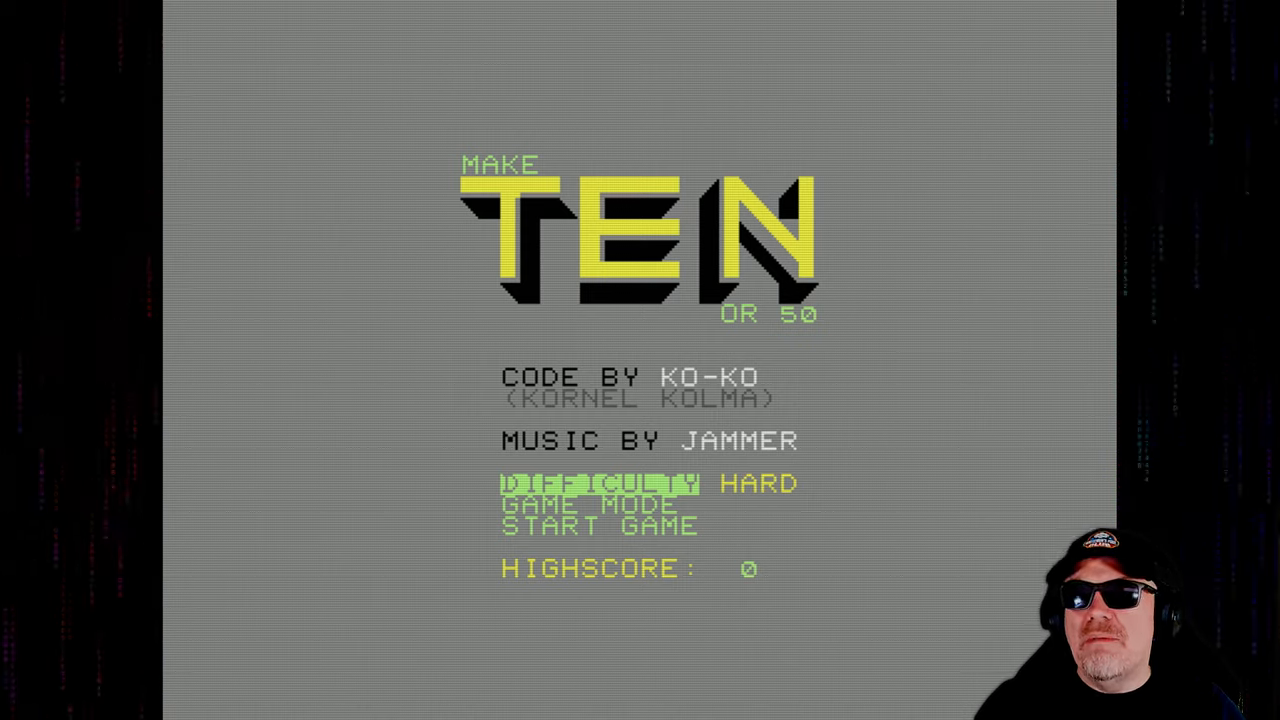
Move down from the Hard difficulty setting to the game mode, now showing Make 50.
{"action": "key", "text": "down"}
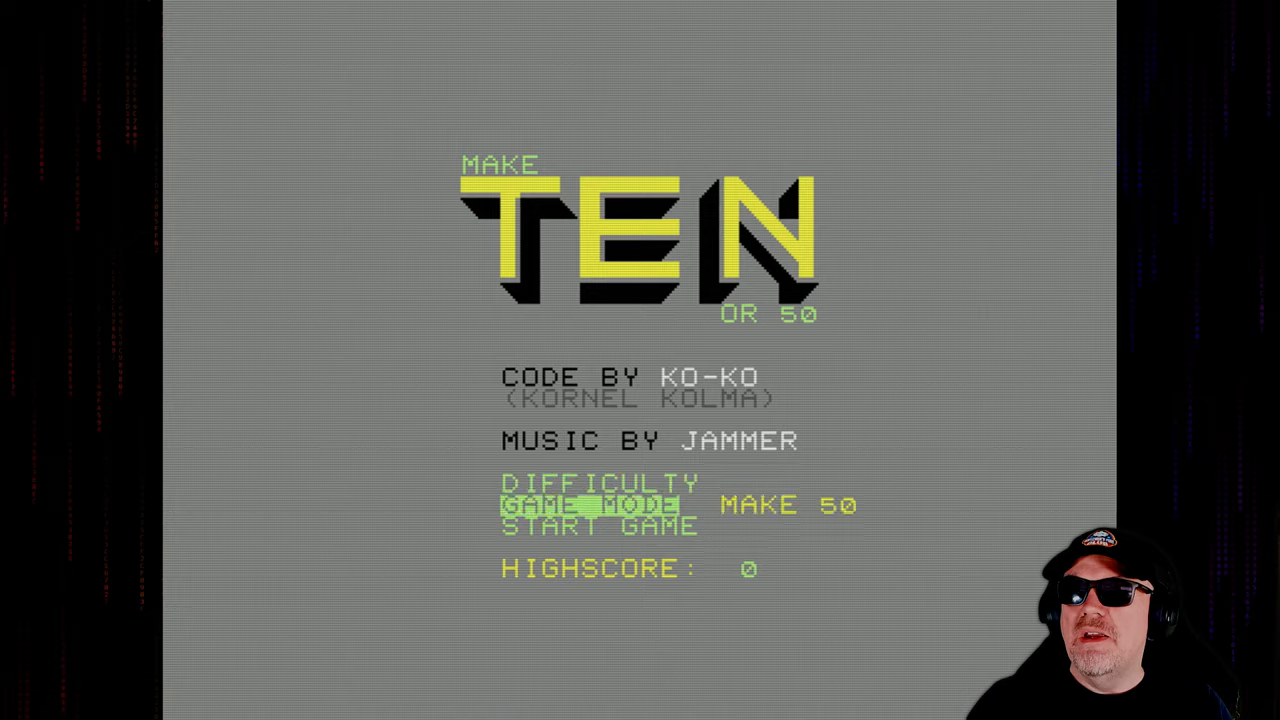
Select Start Game to begin a Make 50 round with 120 seconds on the clock.
{"action": "left_click", "coordinate": [600, 526]}
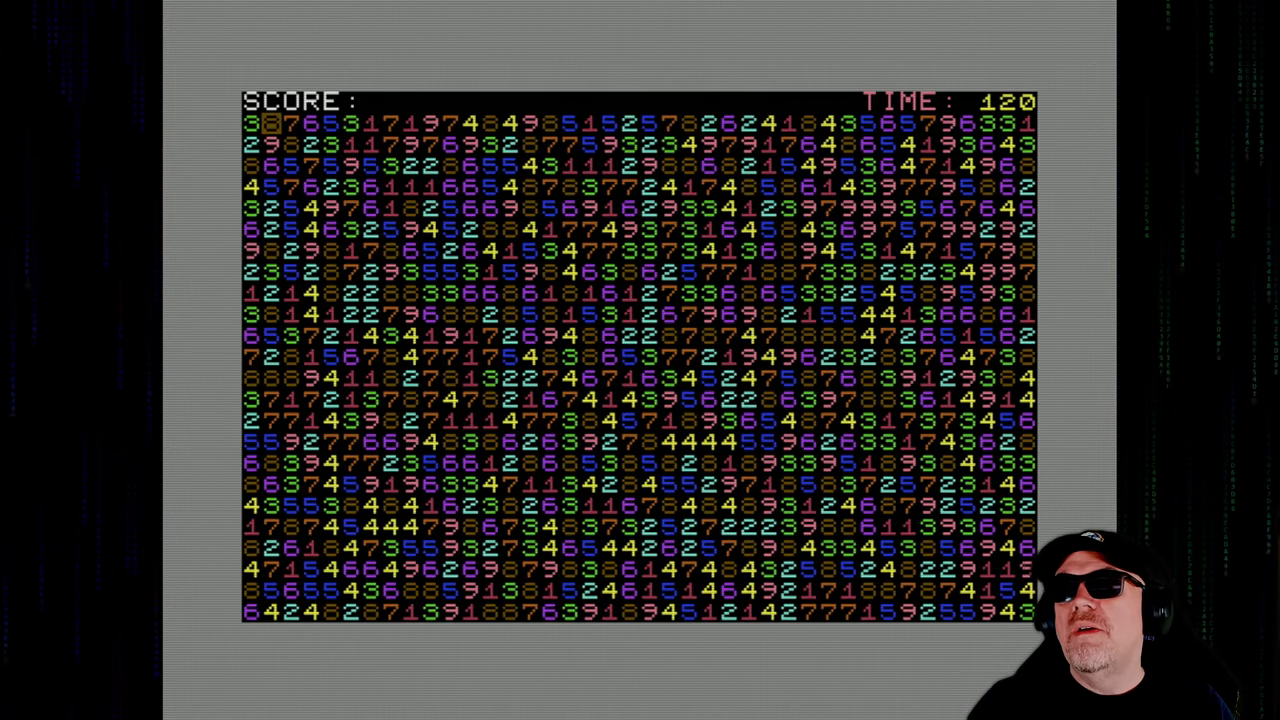